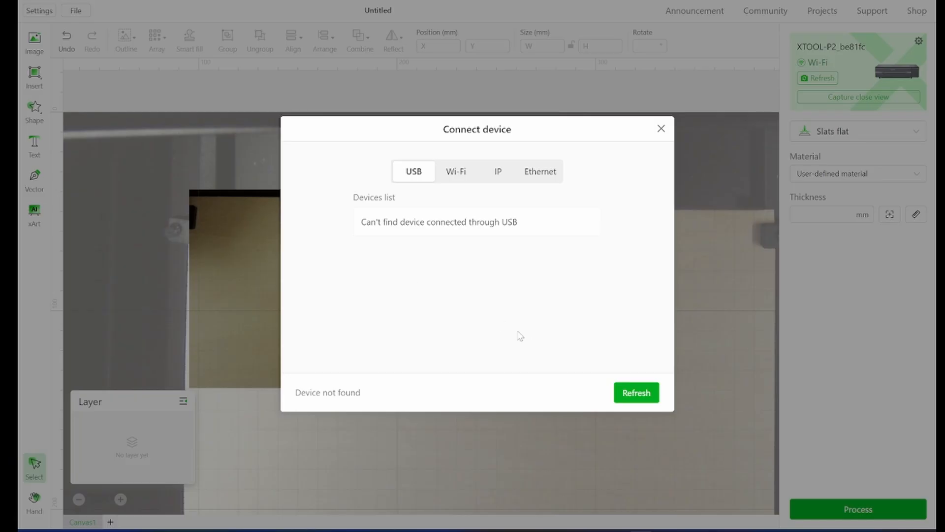
{"action": "mouse_move", "coordinate": [546, 288]}
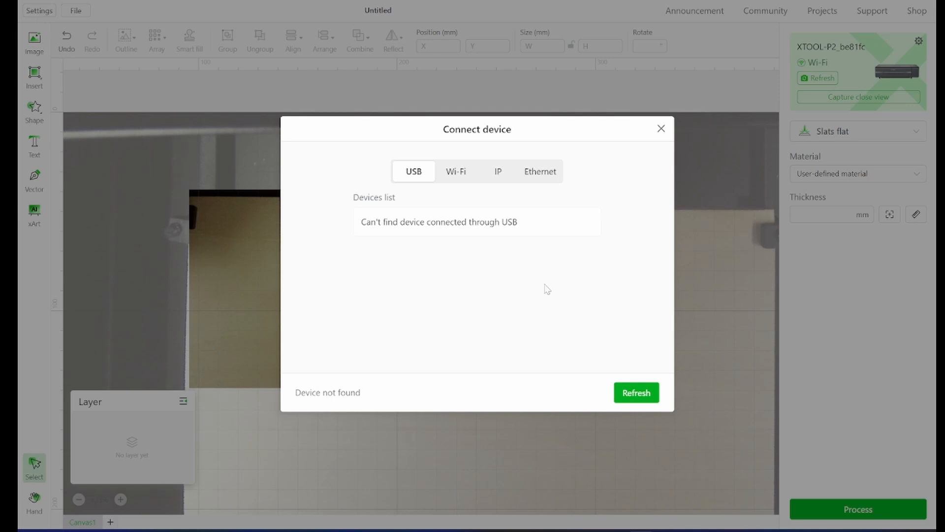
{"action": "mouse_move", "coordinate": [390, 224]}
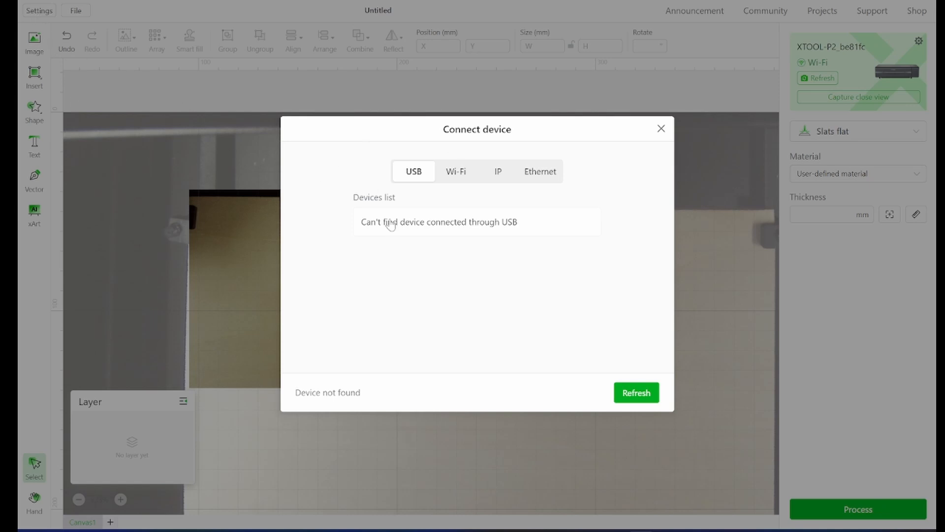
{"action": "mouse_move", "coordinate": [455, 175]}
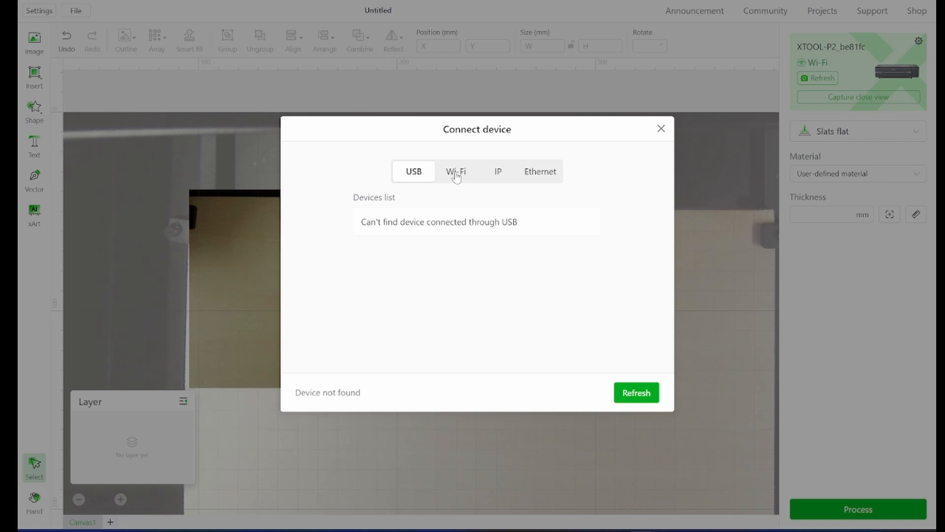
- Dismiss the Connect device window so the P2's live bed camera view shows
{"action": "left_click", "coordinate": [456, 172]}
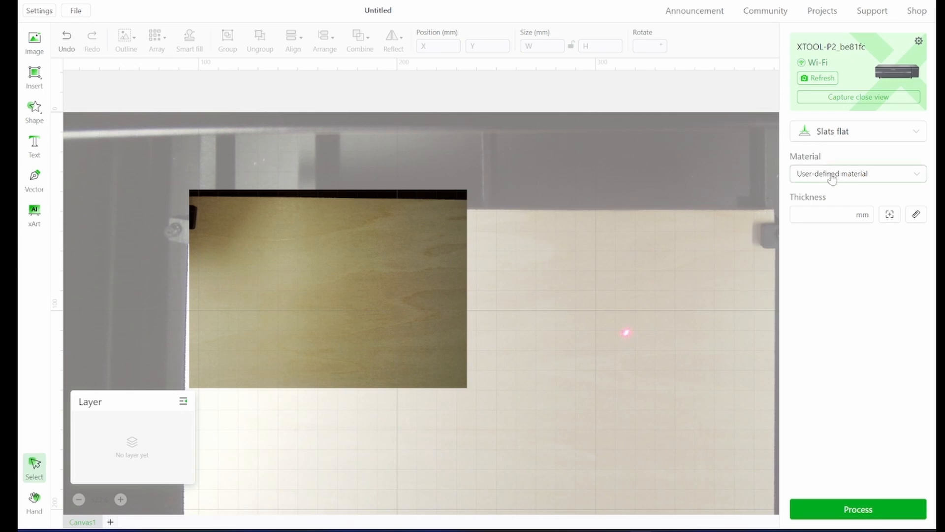
{"action": "mouse_move", "coordinate": [832, 184]}
{"action": "type", "text": "3"}
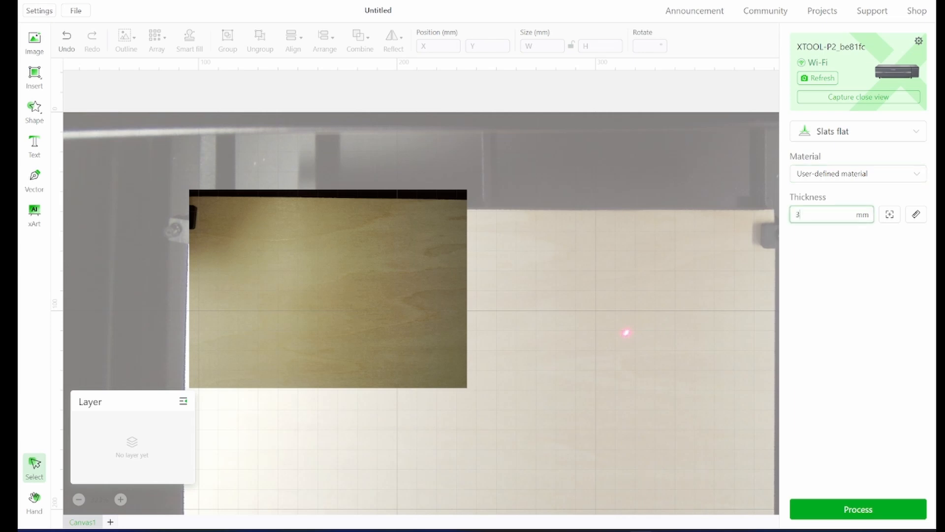
{"action": "mouse_move", "coordinate": [500, 274]}
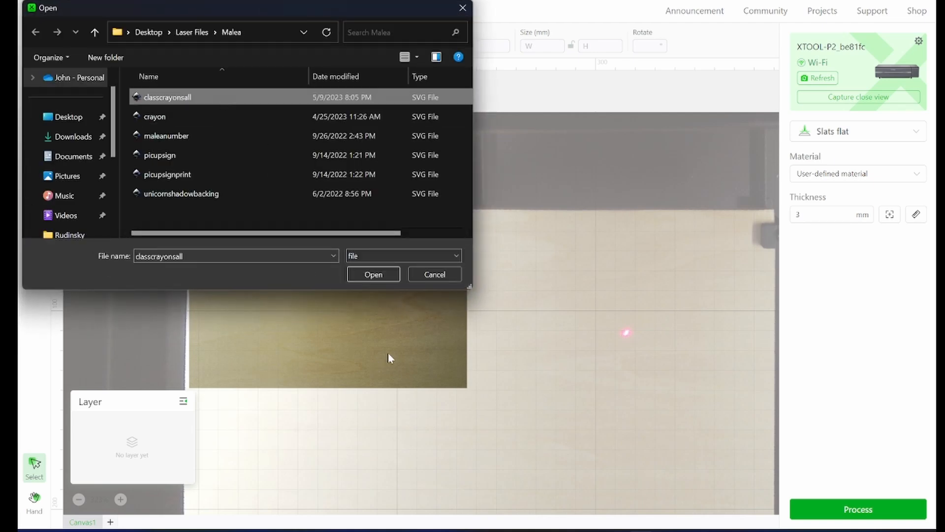
- Import classcrayonsall.svg, delete the extra tag columns and keep one crayon name tag selected
{"action": "left_click", "coordinate": [372, 274]}
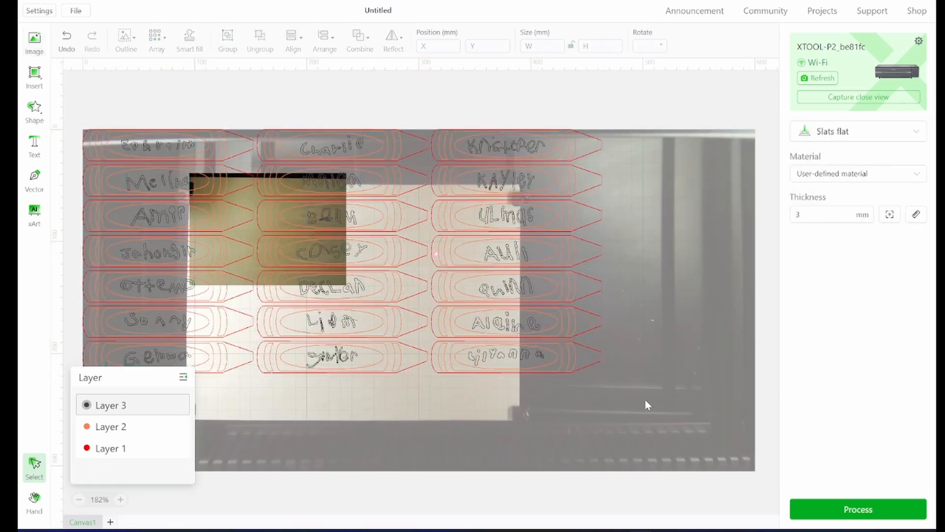
{"action": "left_click", "coordinate": [229, 256]}
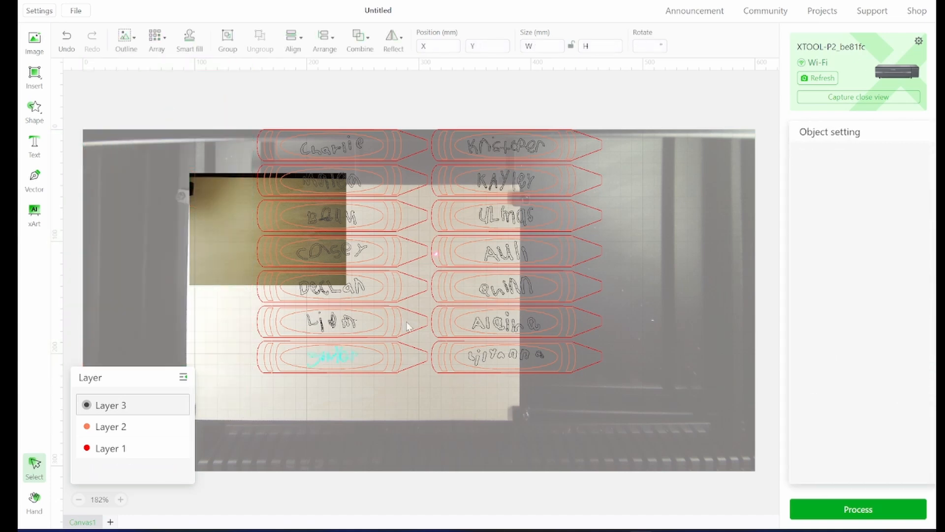
{"action": "left_click", "coordinate": [515, 250]}
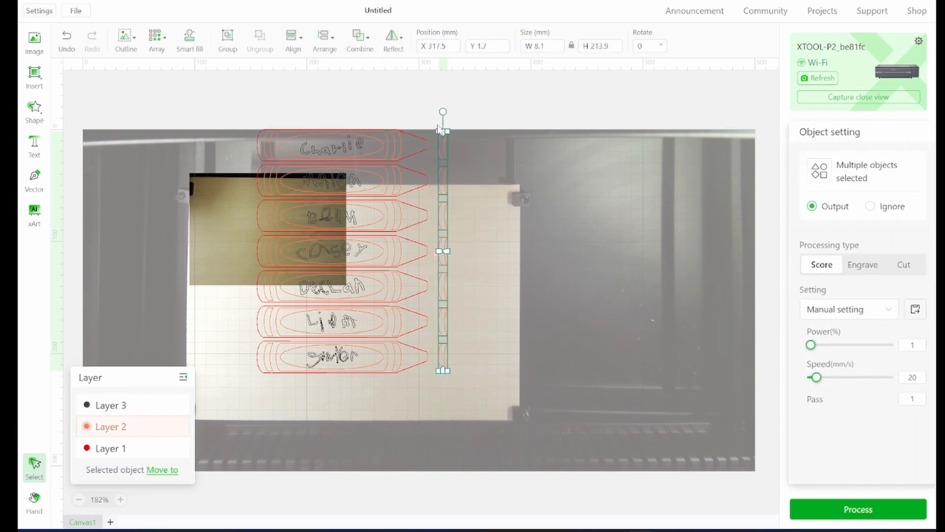
{"action": "left_click", "coordinate": [207, 212]}
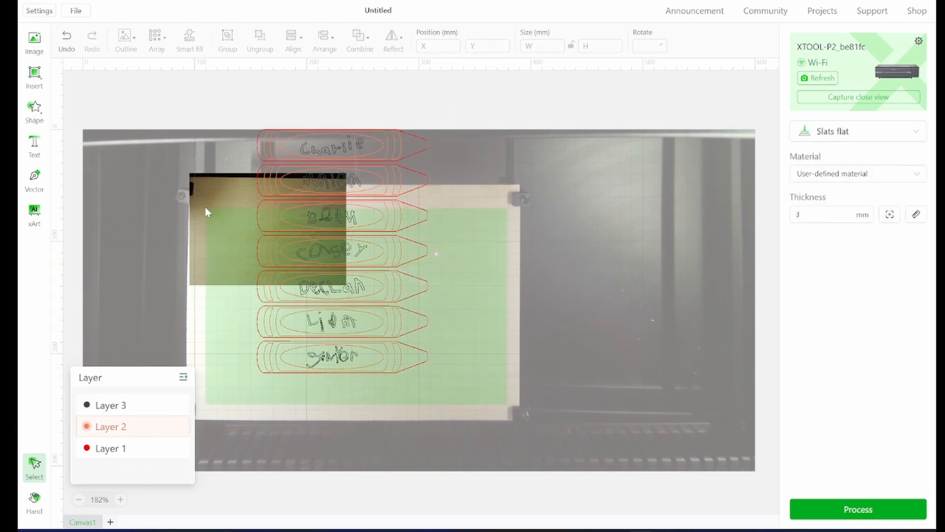
{"action": "left_click", "coordinate": [110, 405]}
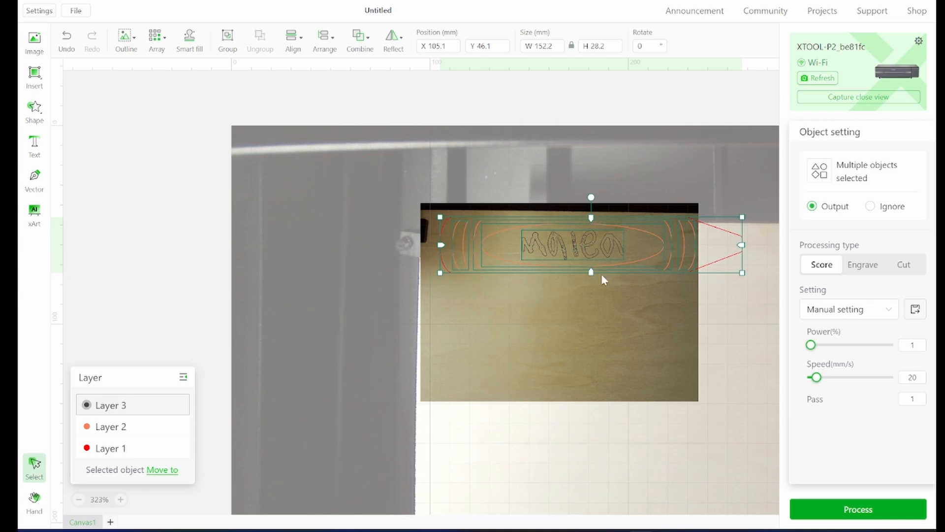
{"action": "mouse_move", "coordinate": [596, 333]}
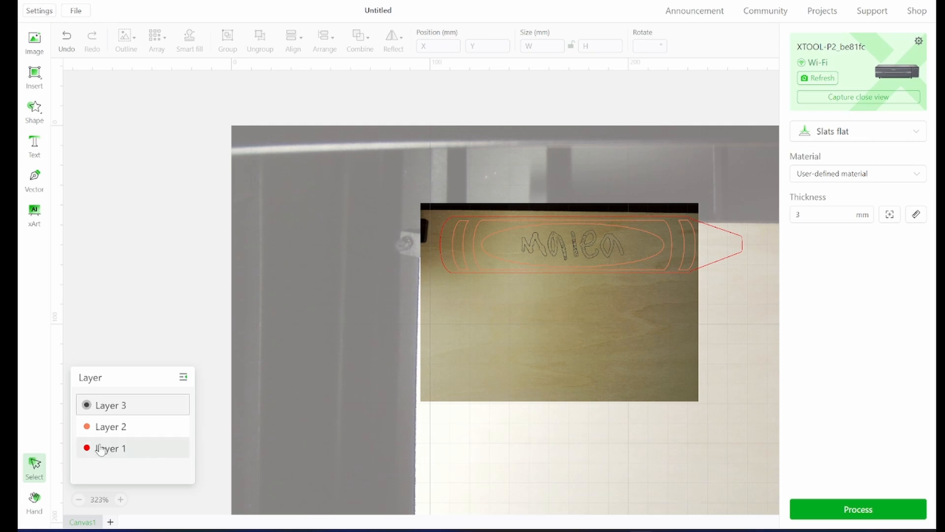
- Set the Layer 1 crayon outline to Cut with the 3mm Baltic Cut preset (85% power, 35 mm/s)
{"action": "left_click", "coordinate": [110, 448]}
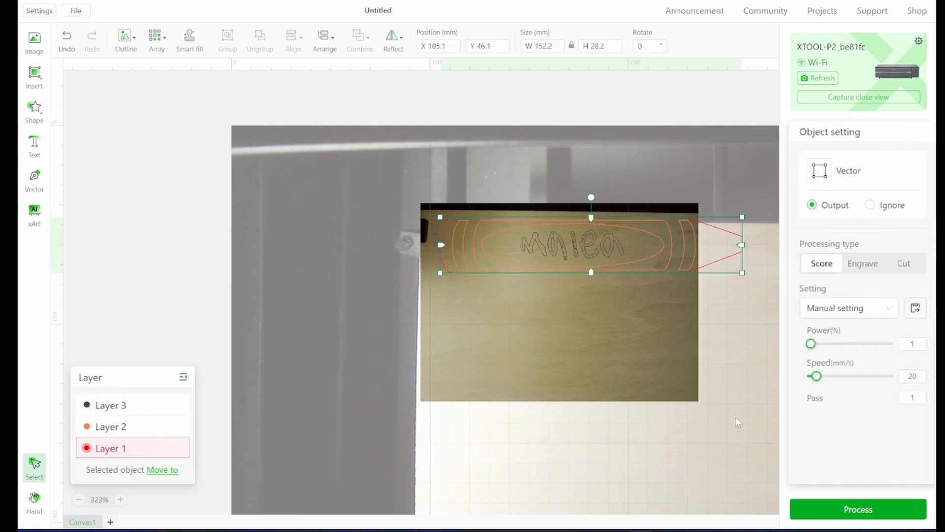
{"action": "mouse_move", "coordinate": [727, 335]}
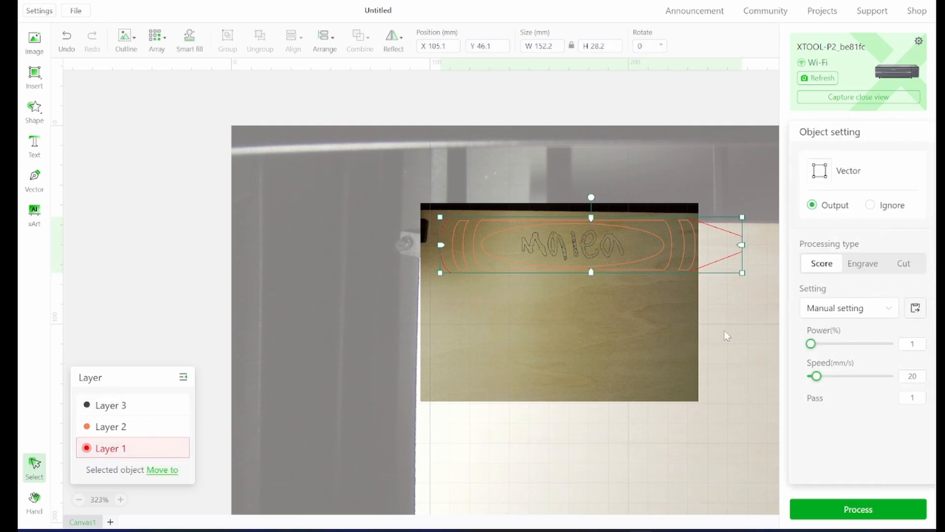
{"action": "left_click", "coordinate": [902, 264]}
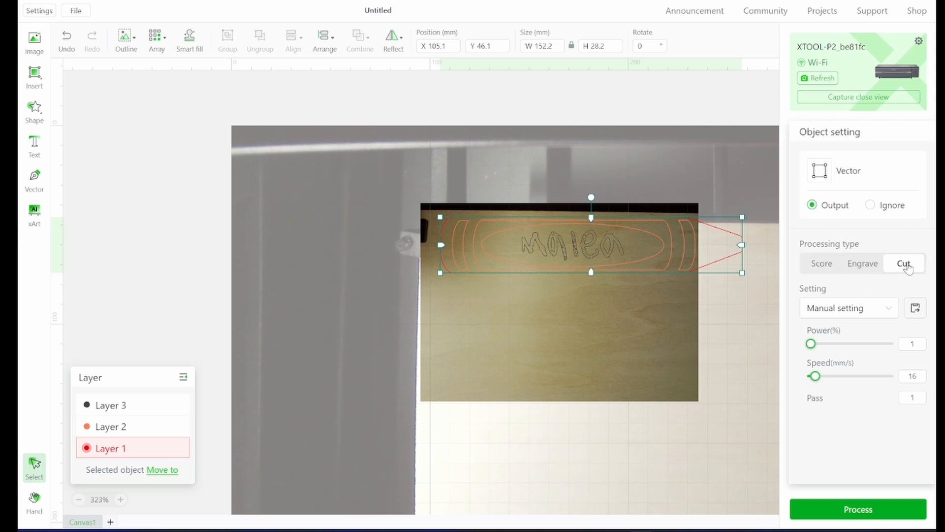
{"action": "mouse_move", "coordinate": [894, 324]}
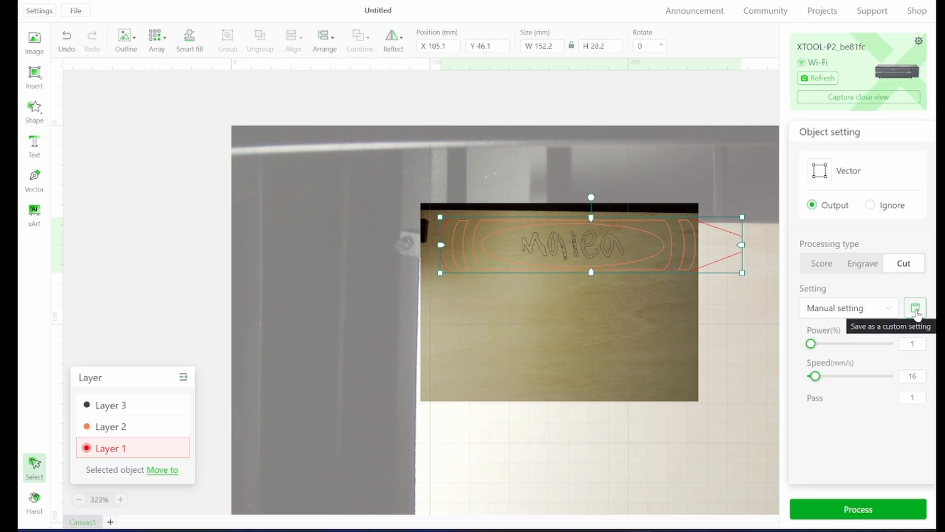
{"action": "left_click", "coordinate": [915, 307]}
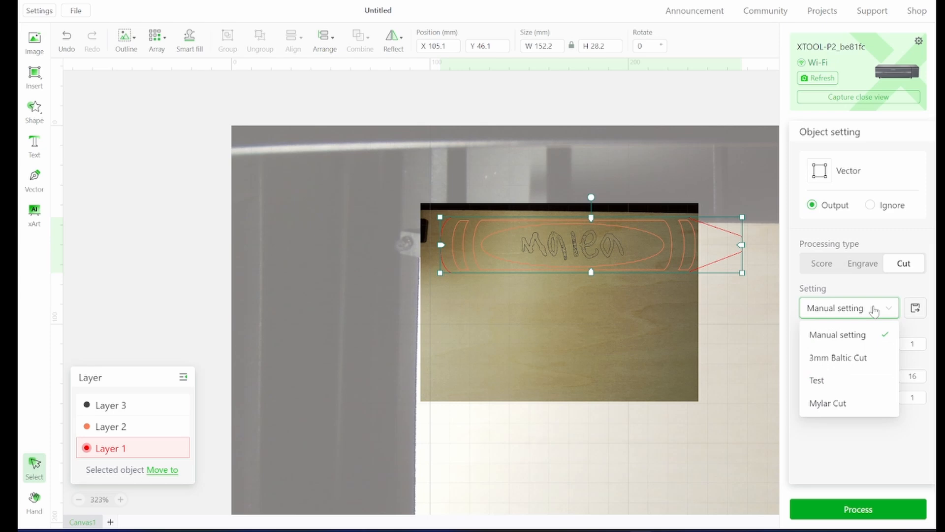
{"action": "mouse_move", "coordinate": [838, 357]}
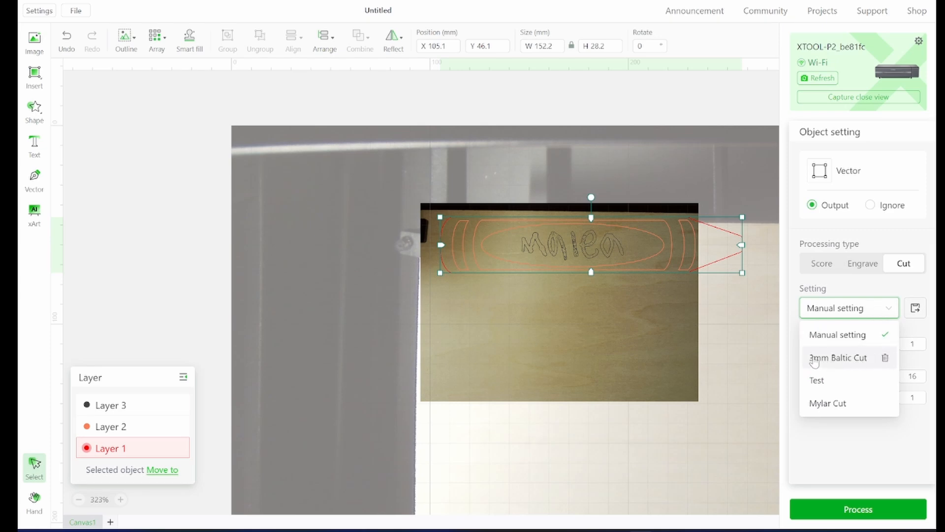
{"action": "left_click", "coordinate": [836, 357]}
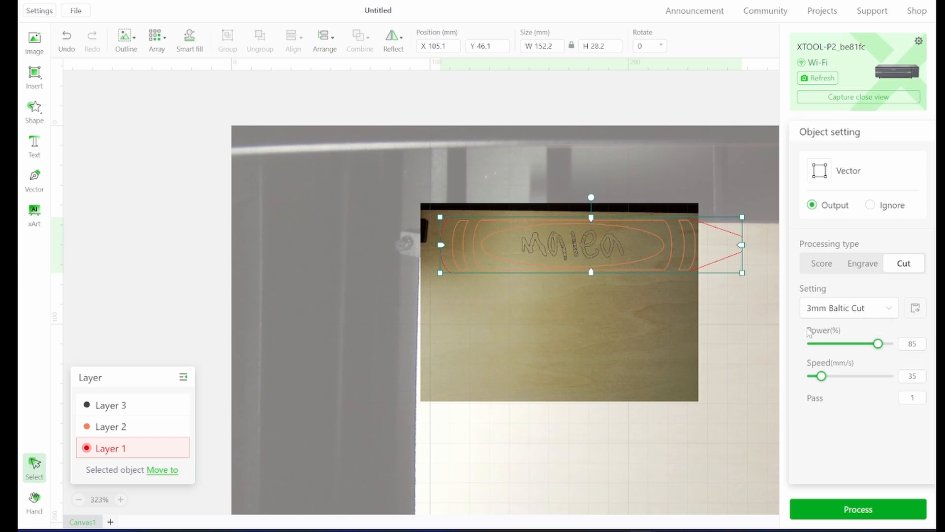
{"action": "mouse_move", "coordinate": [865, 375]}
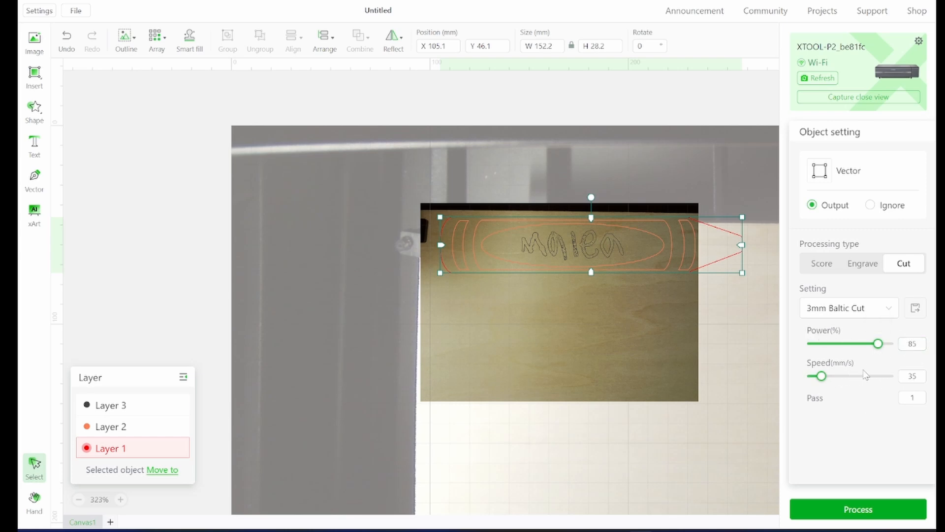
{"action": "mouse_move", "coordinate": [812, 404]}
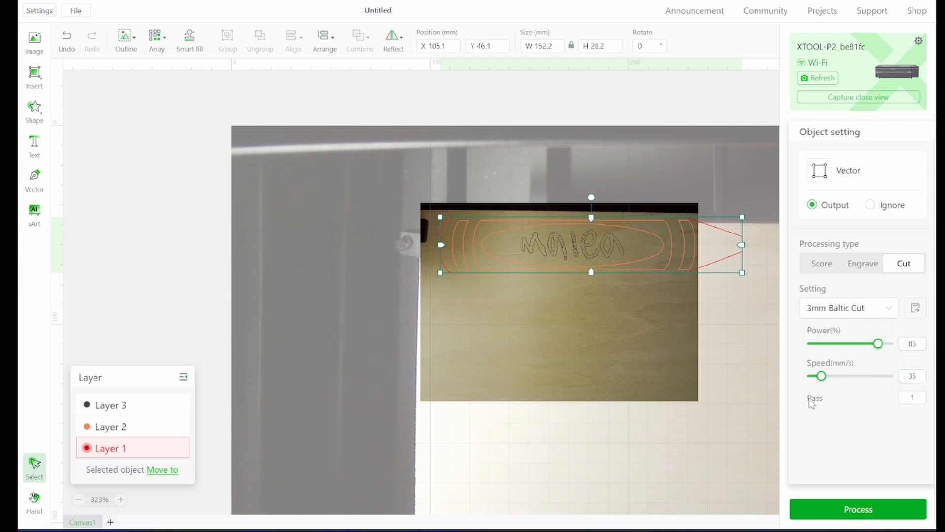
{"action": "mouse_move", "coordinate": [865, 424]}
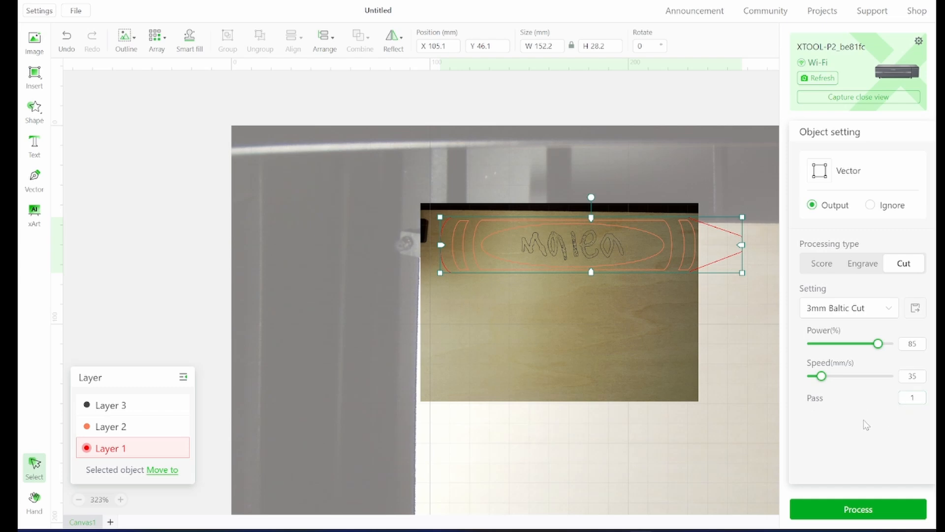
- Score the Layer 2 inner lines with the 3mm Baltic Birch preset (20% power, 200 mm/s)
{"action": "left_click", "coordinate": [111, 426]}
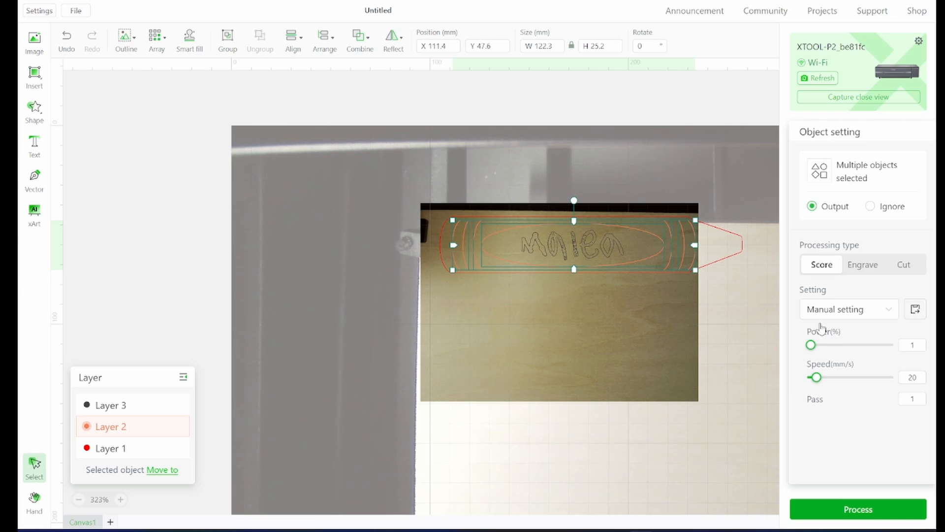
{"action": "left_click", "coordinate": [847, 309]}
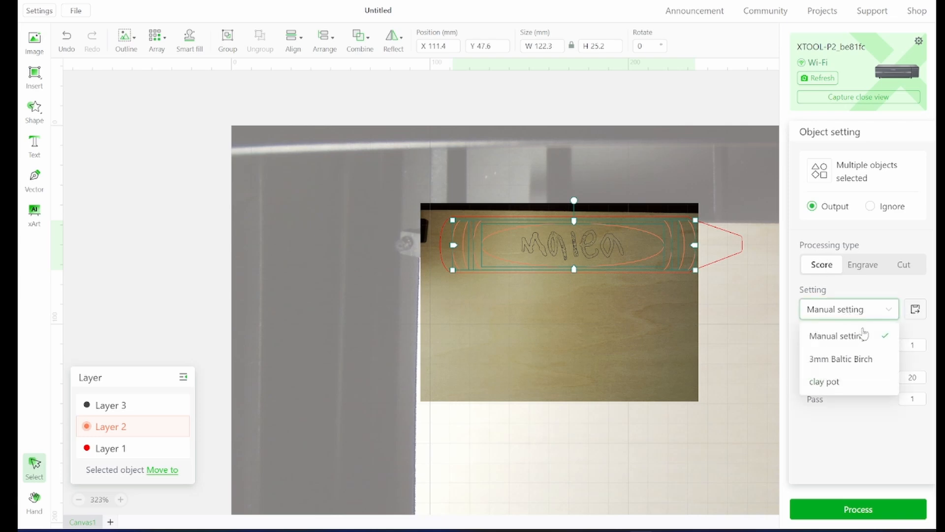
{"action": "left_click", "coordinate": [839, 358]}
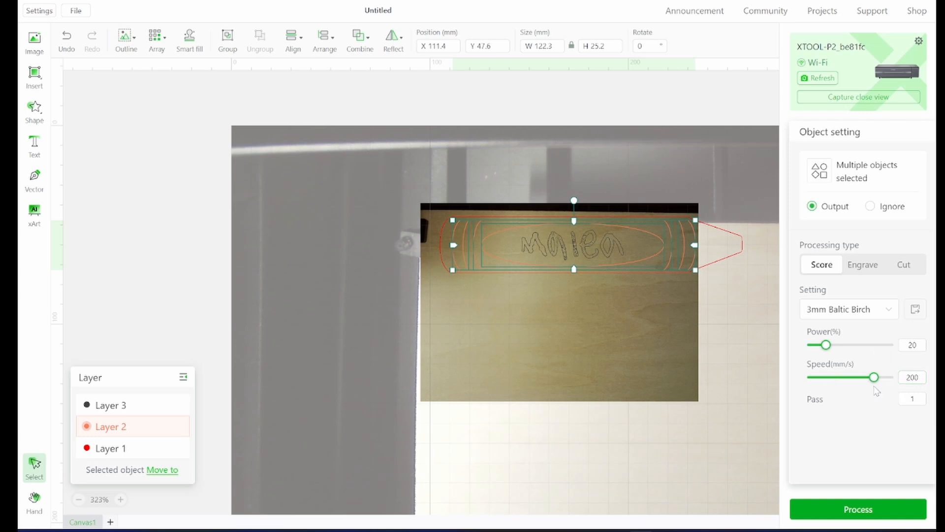
{"action": "mouse_move", "coordinate": [751, 412]}
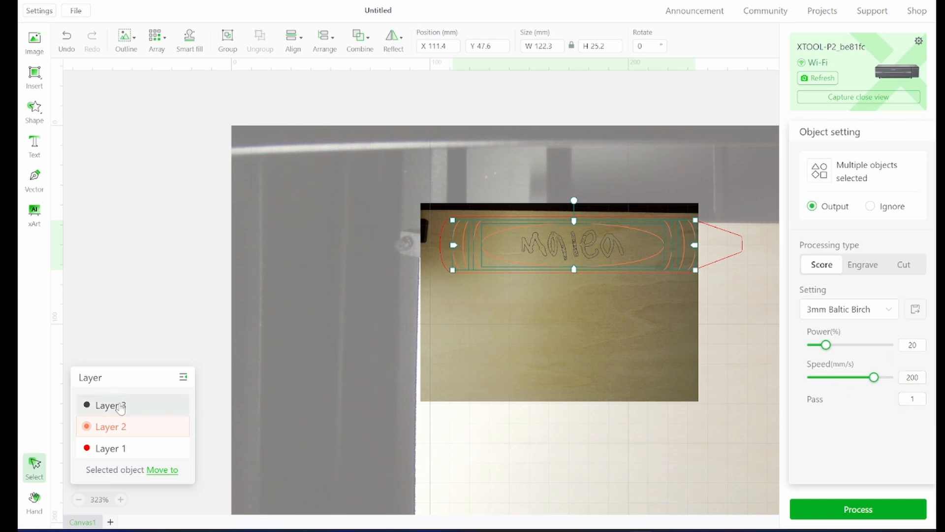
- Engrave the Layer 3 handwritten name with the 3mm Baltic Birch preset (30% power, 400 mm/s)
{"action": "left_click", "coordinate": [110, 405]}
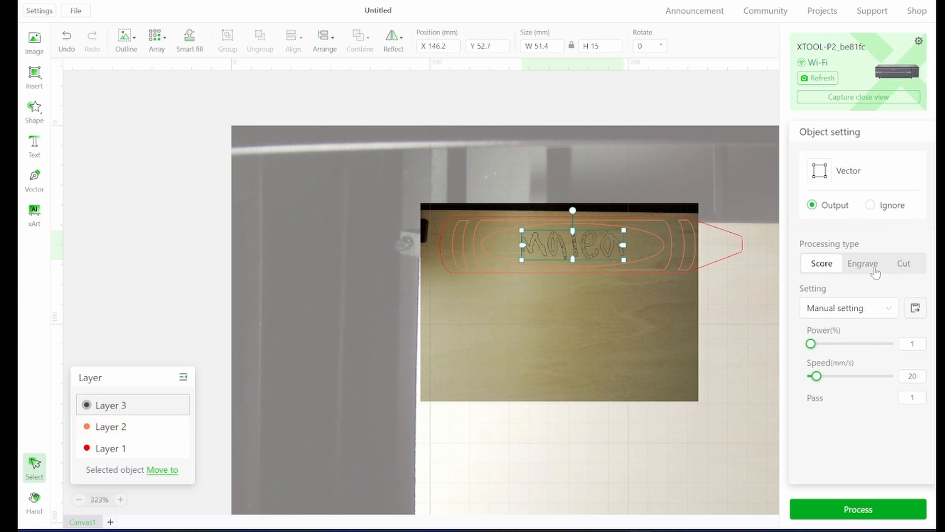
{"action": "left_click", "coordinate": [862, 263]}
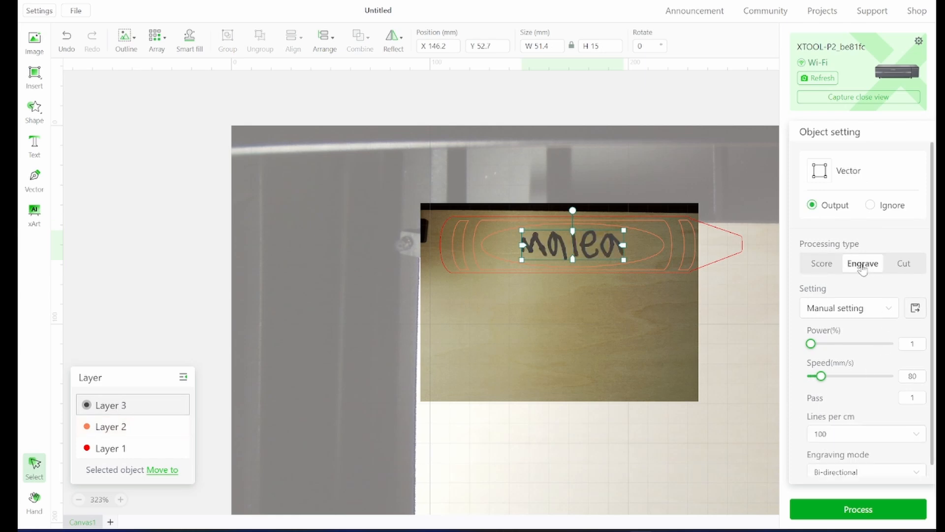
{"action": "left_click", "coordinate": [847, 308]}
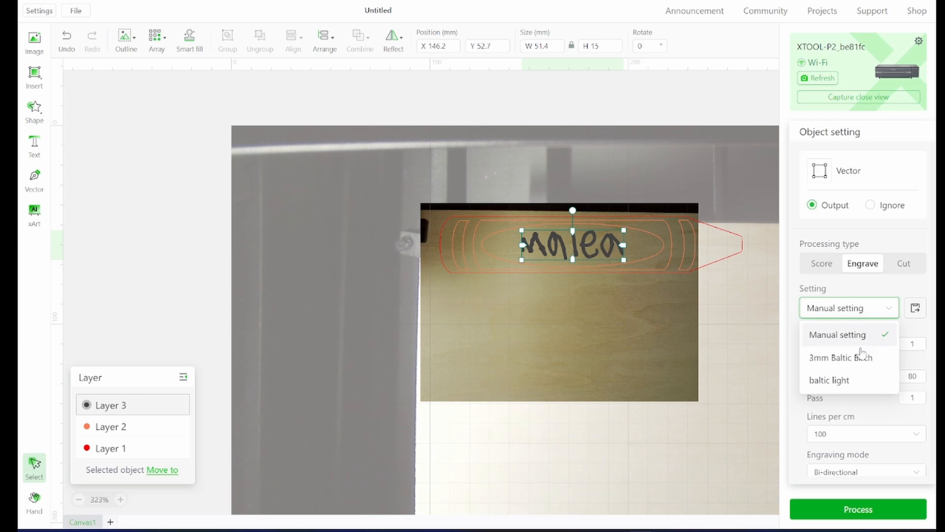
{"action": "left_click", "coordinate": [840, 356]}
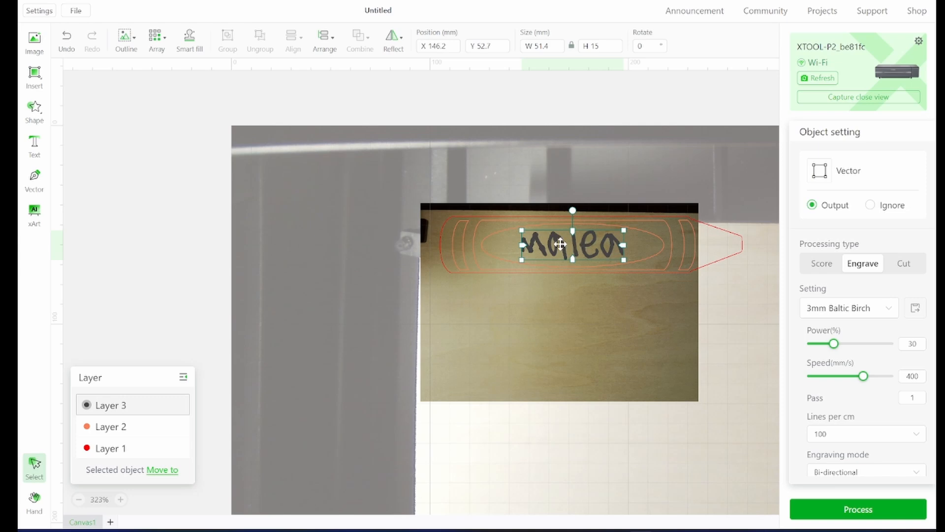
{"action": "mouse_move", "coordinate": [673, 326]}
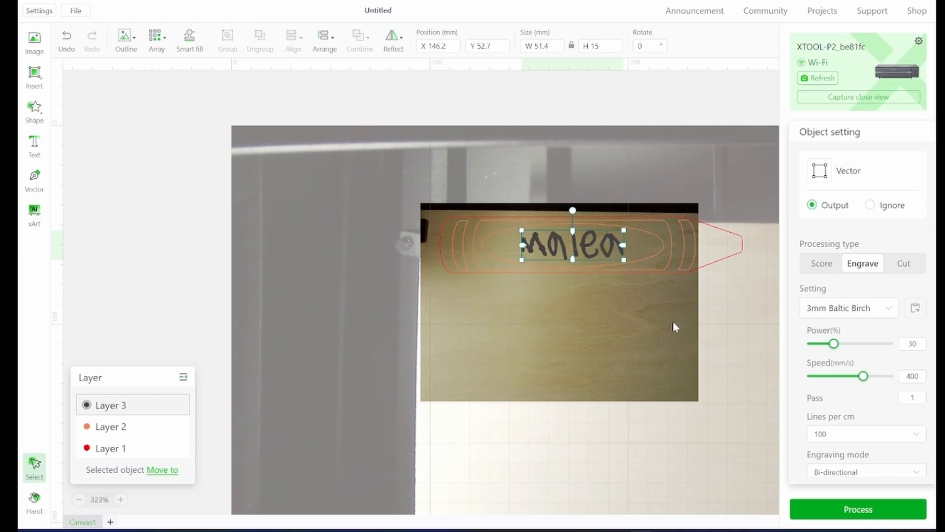
{"action": "mouse_move", "coordinate": [889, 389]}
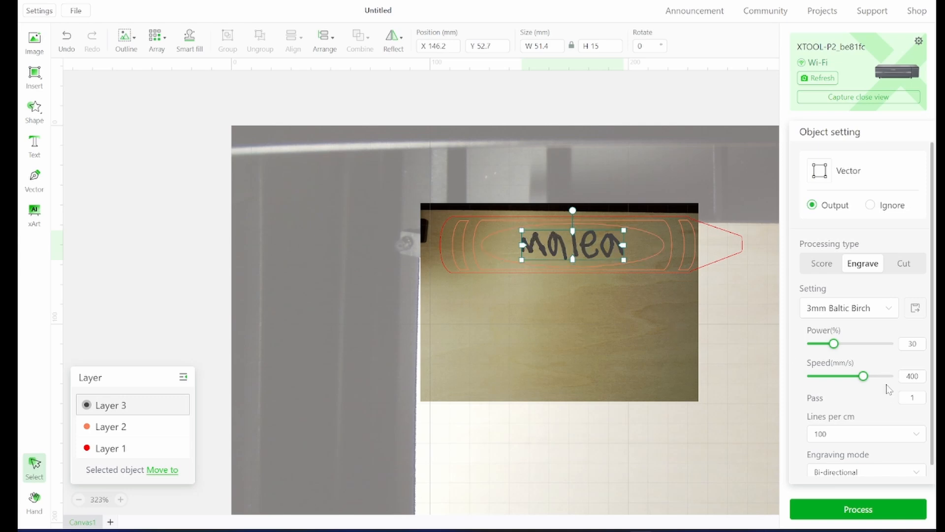
{"action": "mouse_move", "coordinate": [796, 398]}
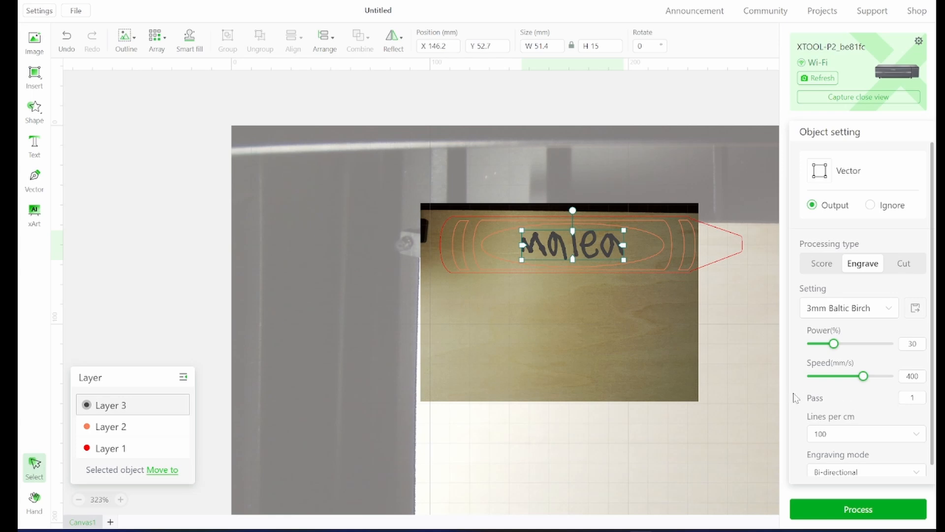
{"action": "scroll", "scroll_direction": "up", "scroll_amount": 3}
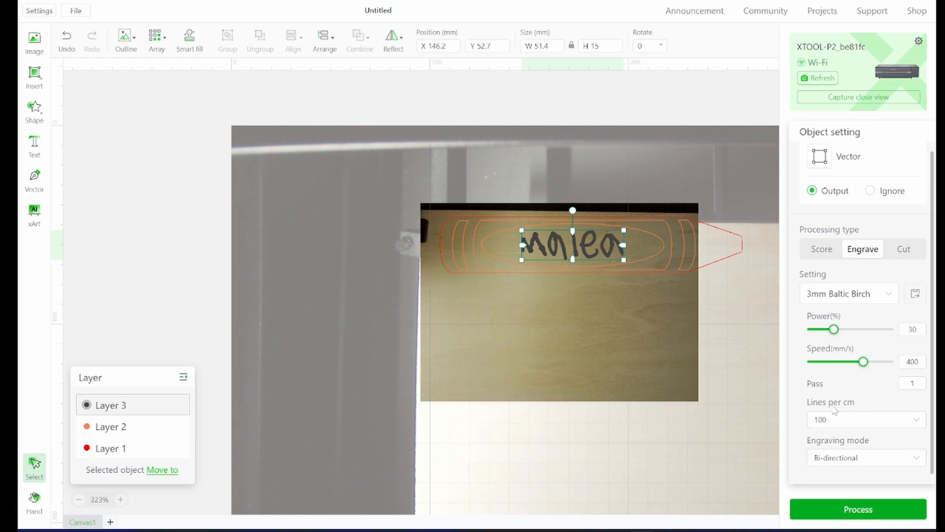
{"action": "mouse_move", "coordinate": [794, 407]}
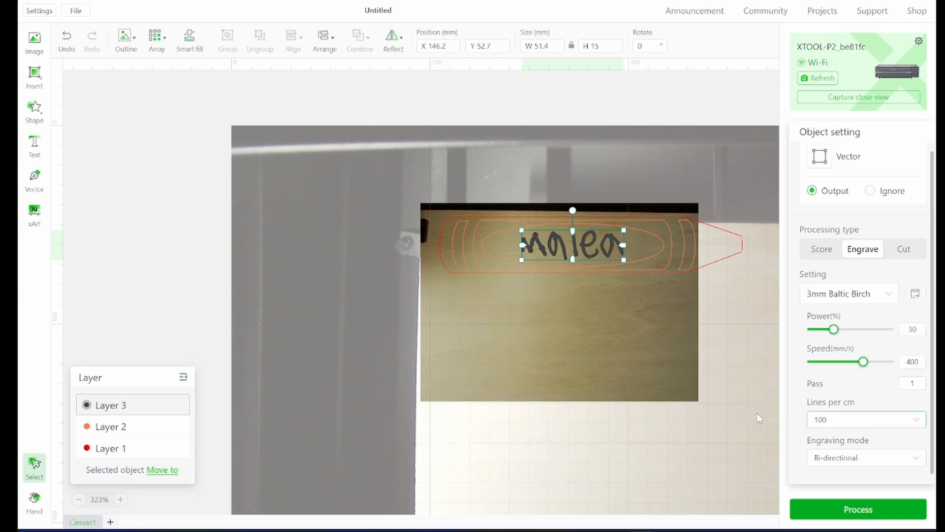
{"action": "mouse_move", "coordinate": [829, 424]}
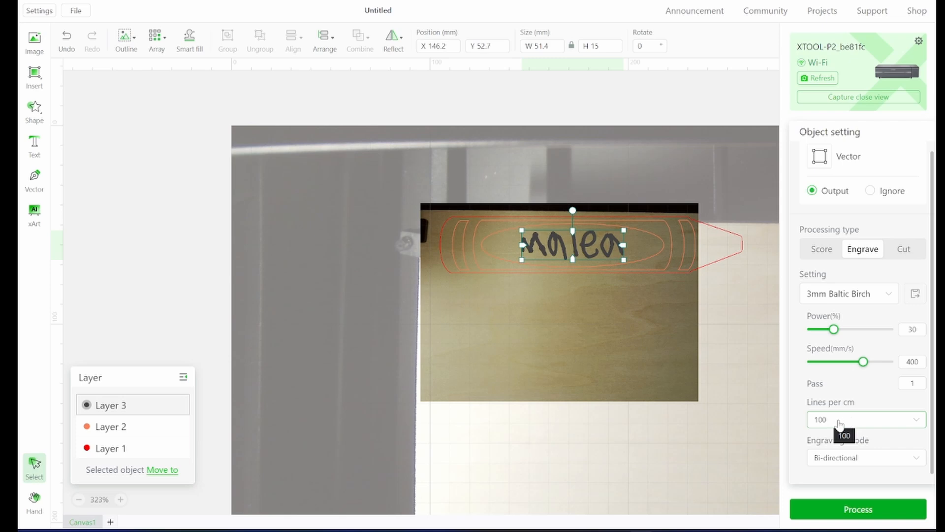
{"action": "mouse_move", "coordinate": [644, 296]}
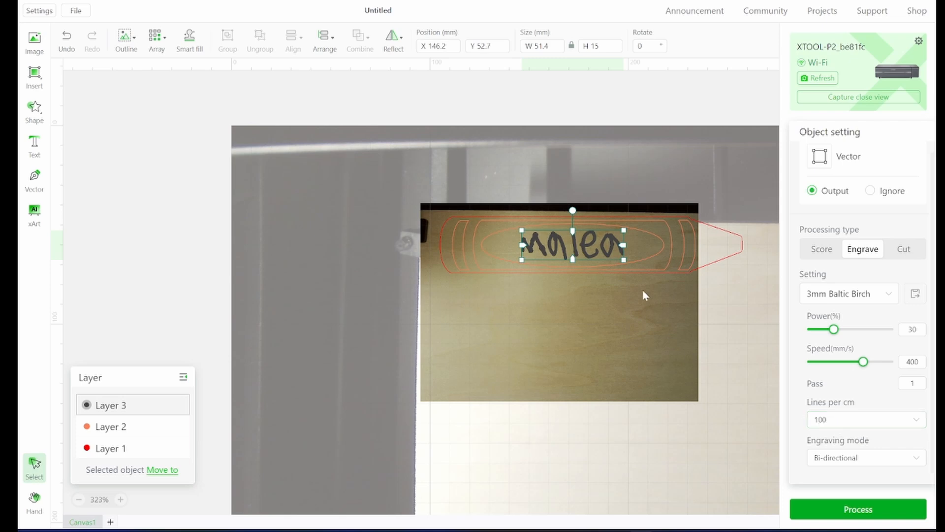
{"action": "mouse_move", "coordinate": [674, 306]}
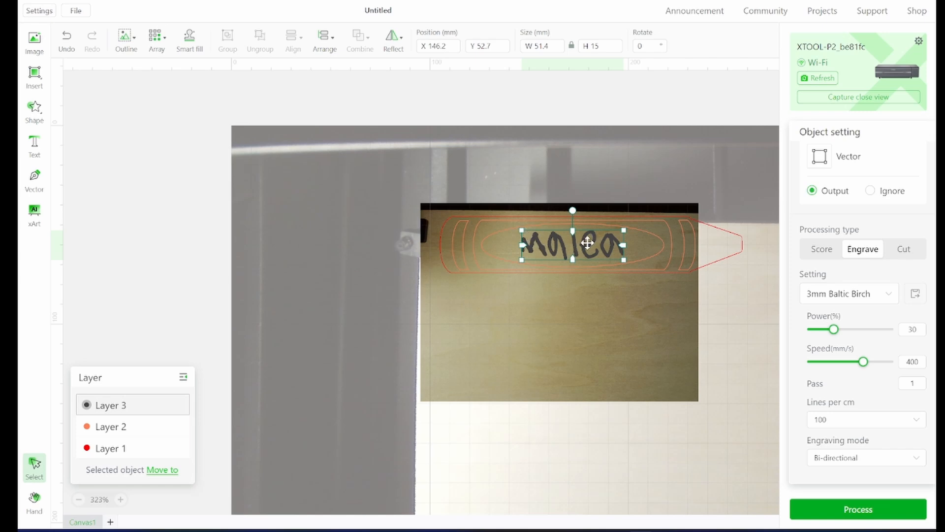
{"action": "mouse_move", "coordinate": [742, 371]}
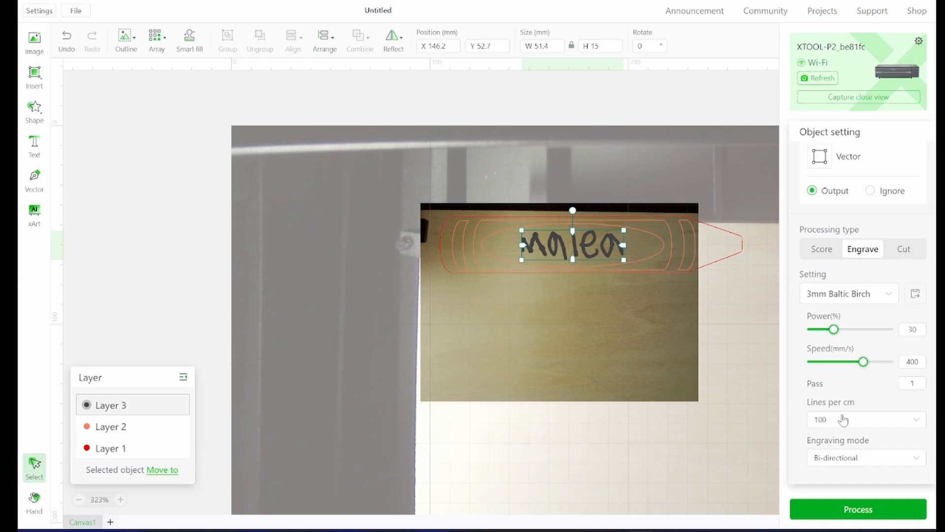
{"action": "mouse_move", "coordinate": [629, 349]}
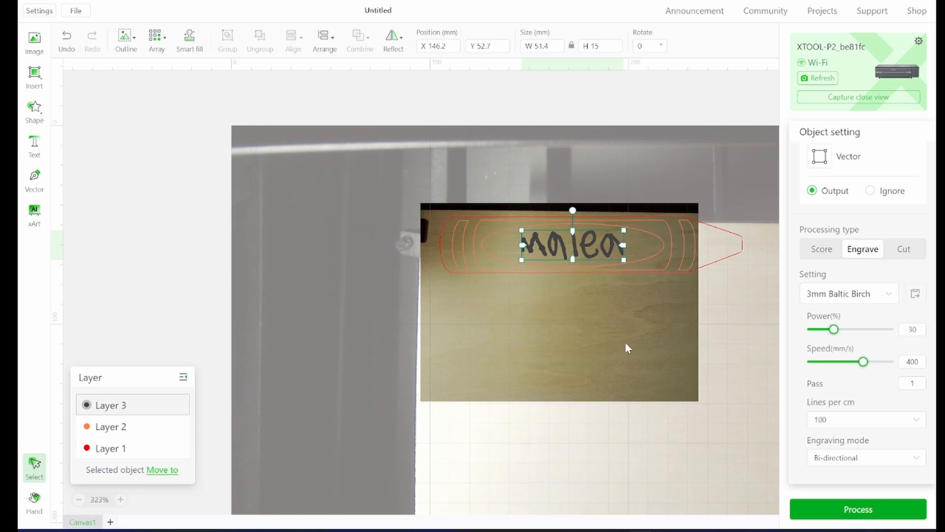
- Recapture a close-up camera image of the birch board confirming the crayon design's placement
{"action": "left_click", "coordinate": [549, 172]}
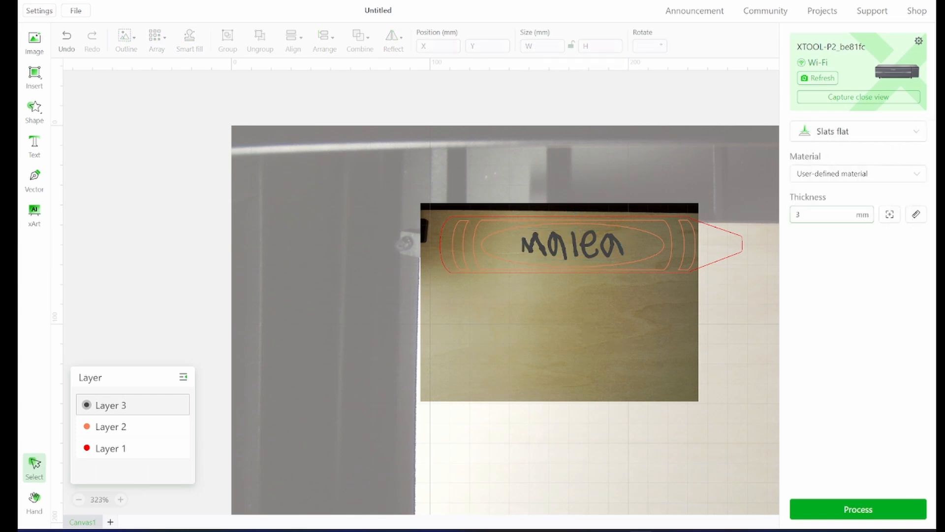
{"action": "left_click", "coordinate": [857, 96]}
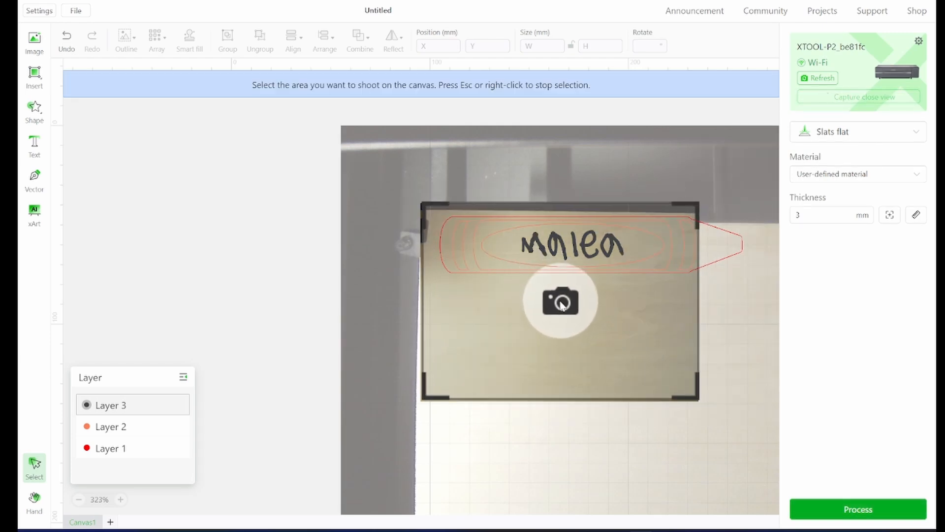
{"action": "left_click", "coordinate": [559, 301]}
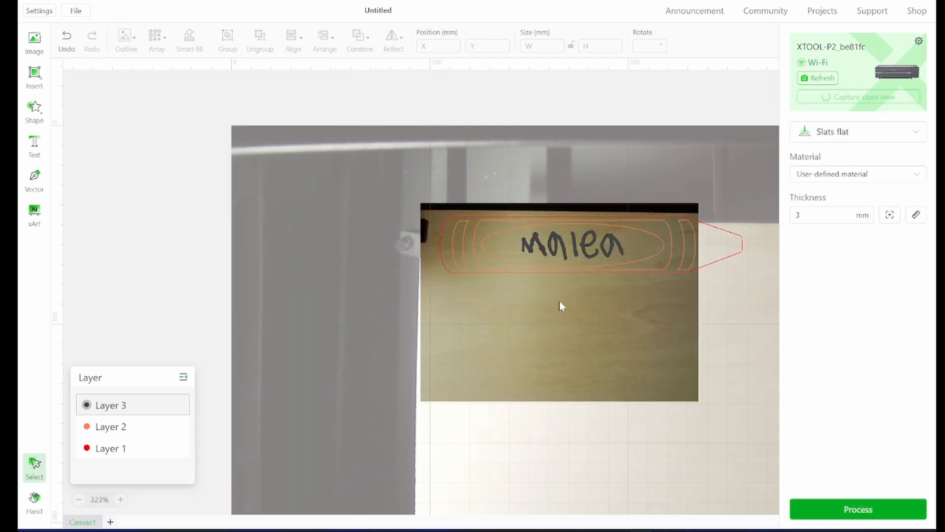
{"action": "left_click", "coordinate": [817, 77]}
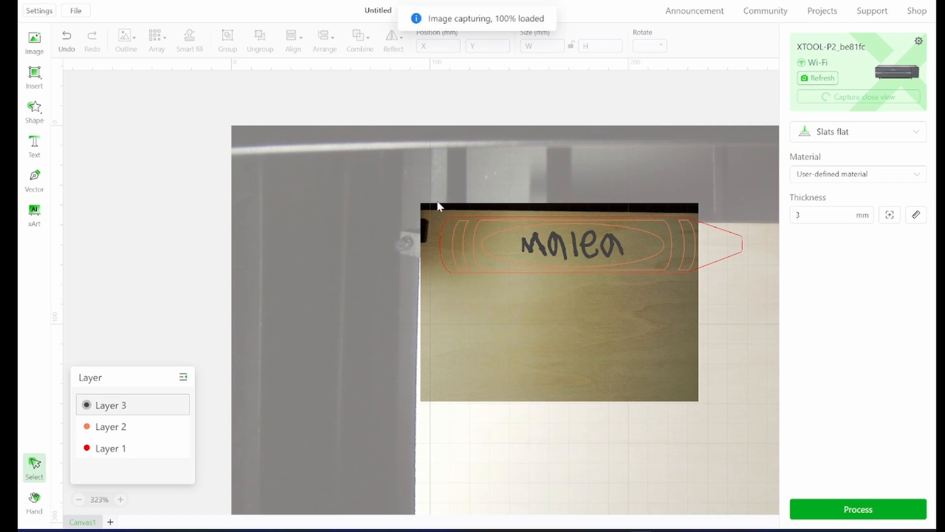
{"action": "left_click", "coordinate": [817, 78]}
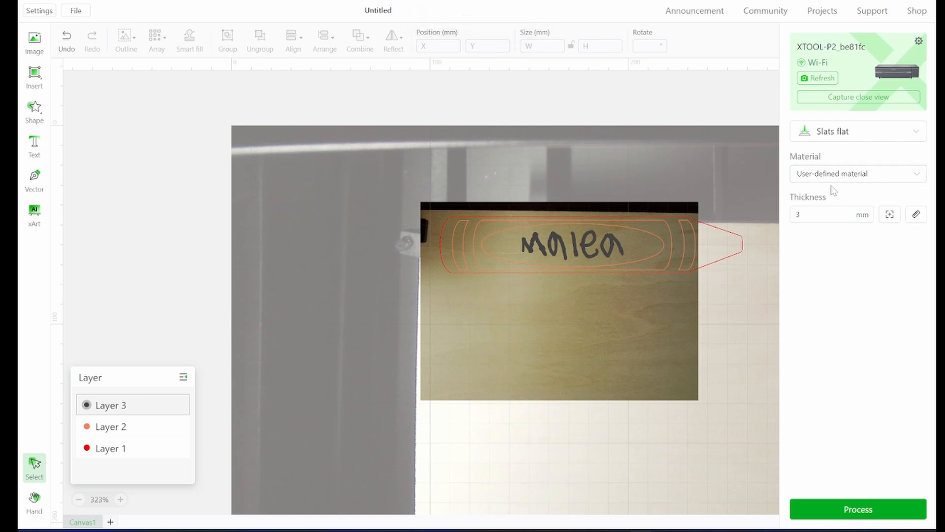
{"action": "mouse_move", "coordinate": [431, 237]}
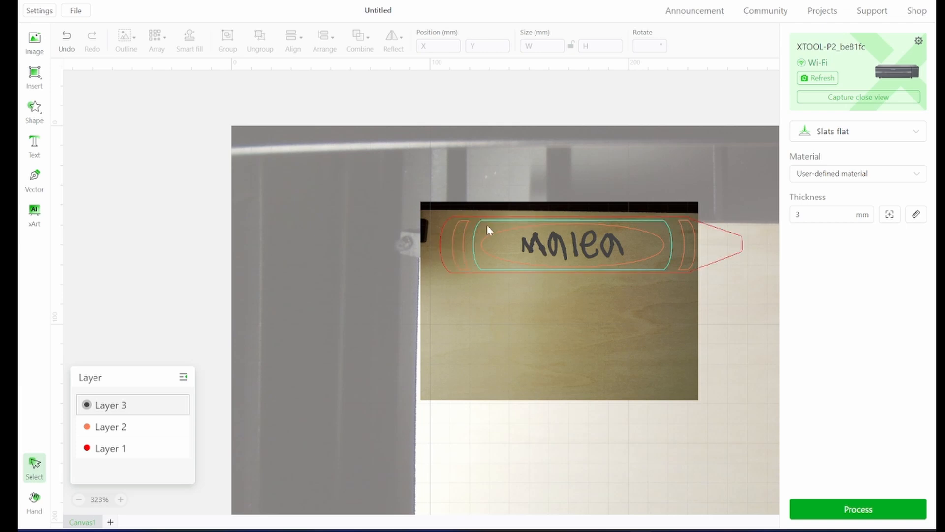
{"action": "left_click", "coordinate": [559, 308]}
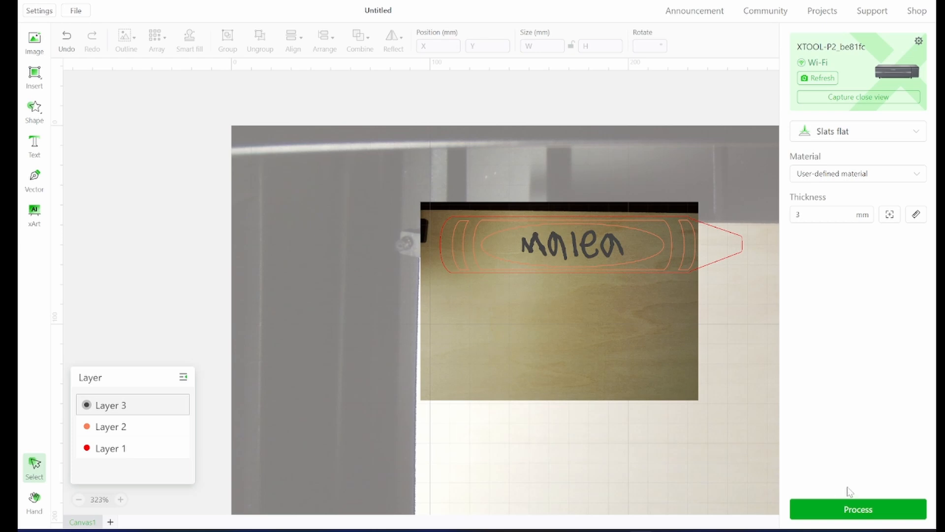
{"action": "mouse_move", "coordinate": [583, 403]}
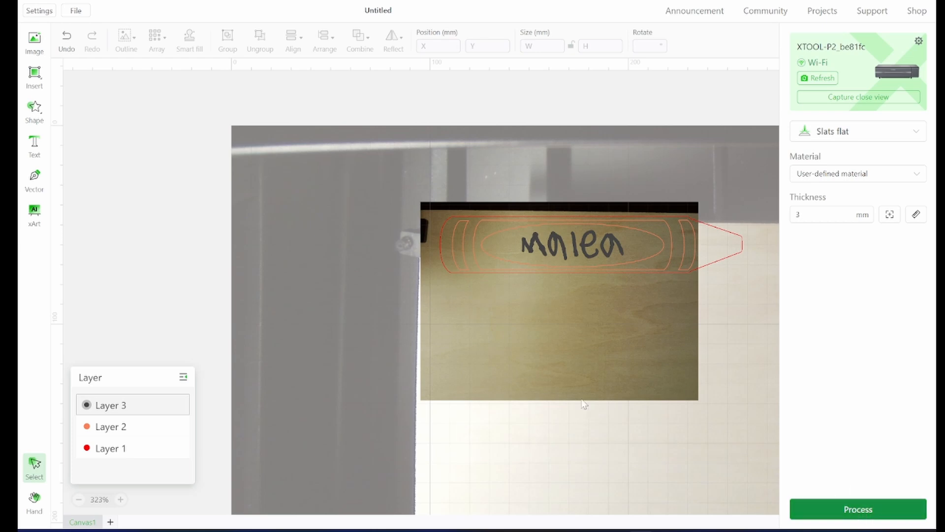
- Start Process to show the job preview of the crayon name tag
{"action": "left_click", "coordinate": [856, 509]}
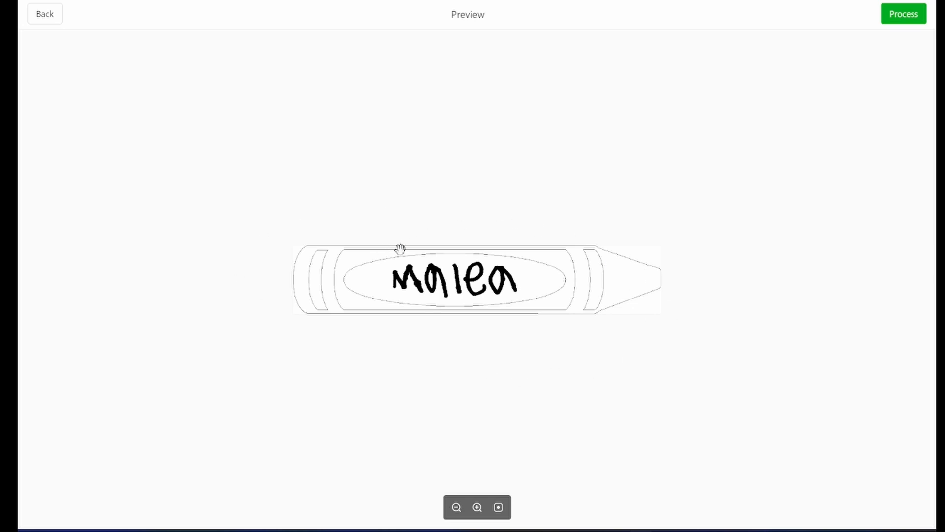
{"action": "mouse_move", "coordinate": [570, 241]}
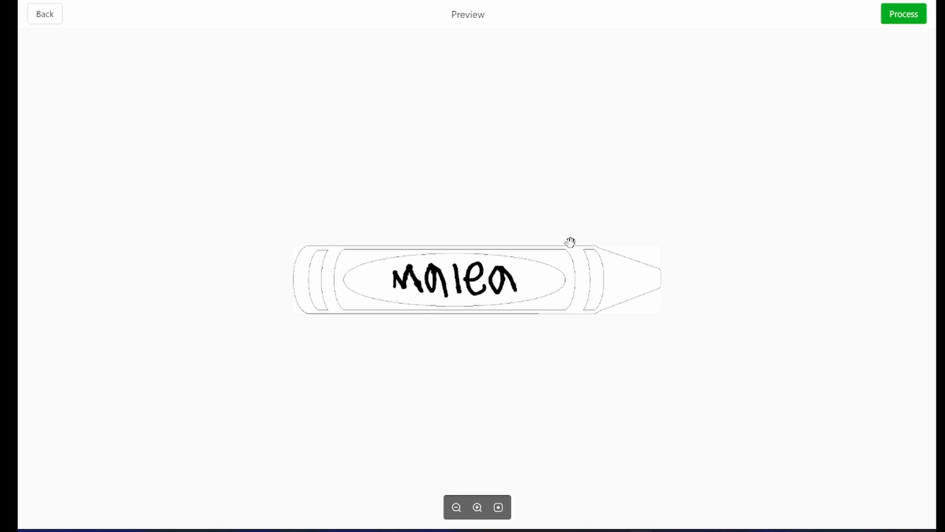
{"action": "mouse_move", "coordinate": [712, 287]}
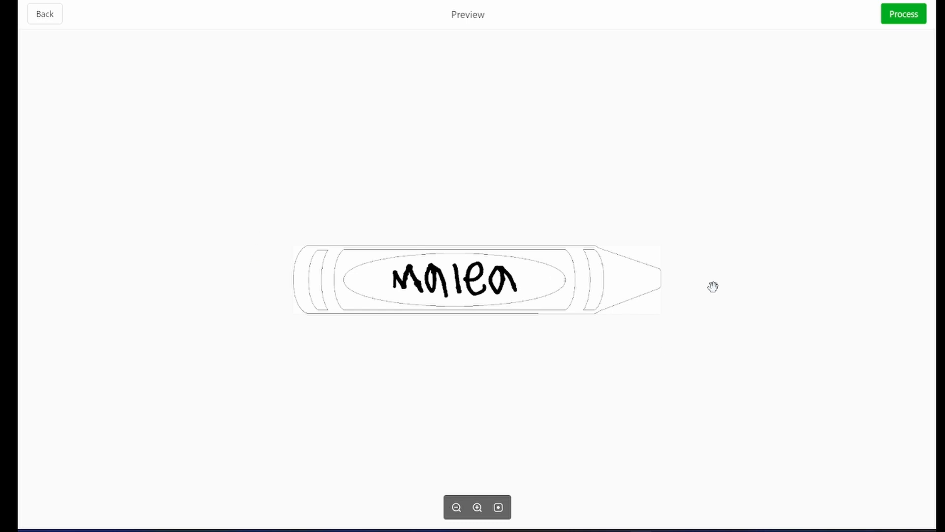
{"action": "mouse_move", "coordinate": [748, 181]}
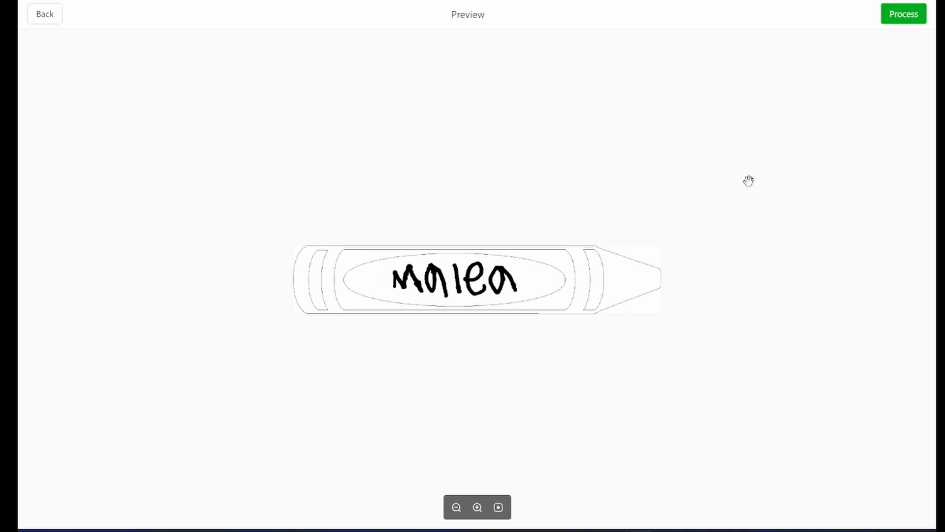
- Send the job to the laser so it reports Ready for the device button
{"action": "left_click", "coordinate": [902, 13]}
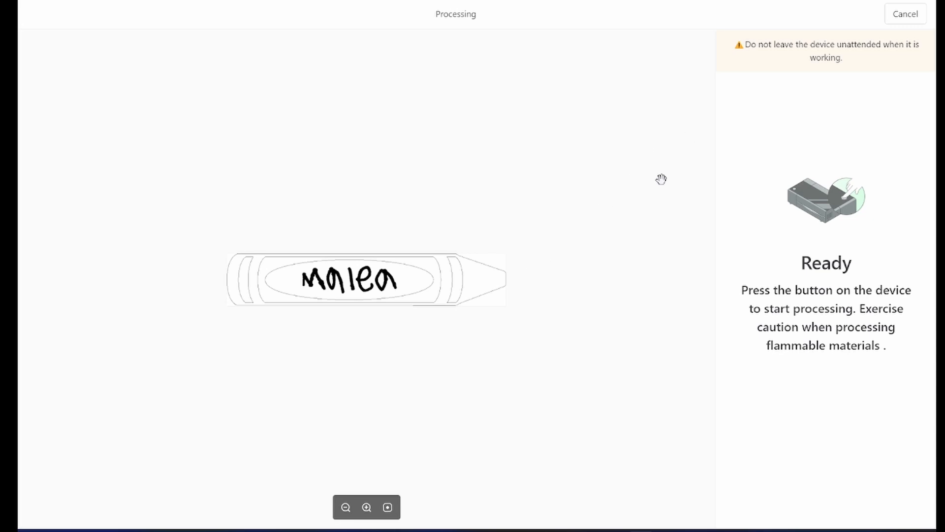
{"action": "mouse_move", "coordinate": [753, 52]}
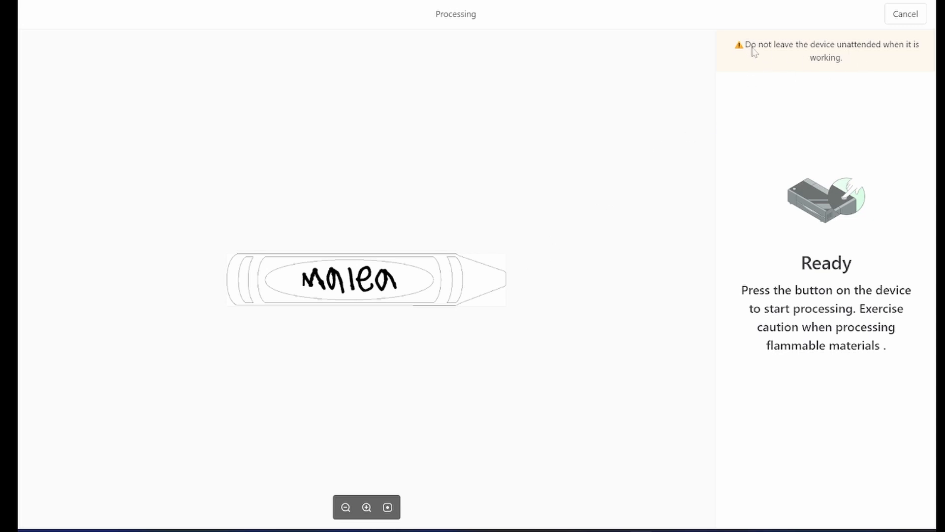
{"action": "mouse_move", "coordinate": [814, 66]}
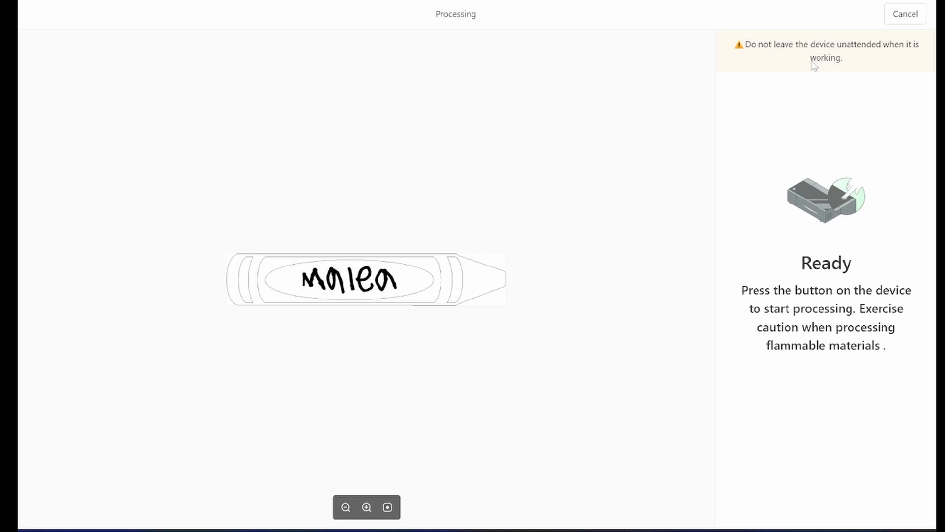
{"action": "mouse_move", "coordinate": [865, 59]}
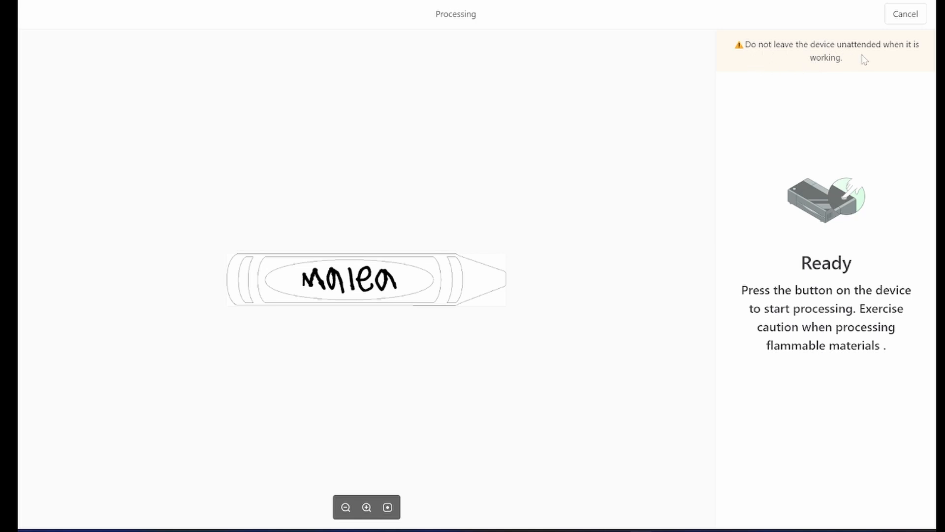
{"action": "mouse_move", "coordinate": [798, 62]}
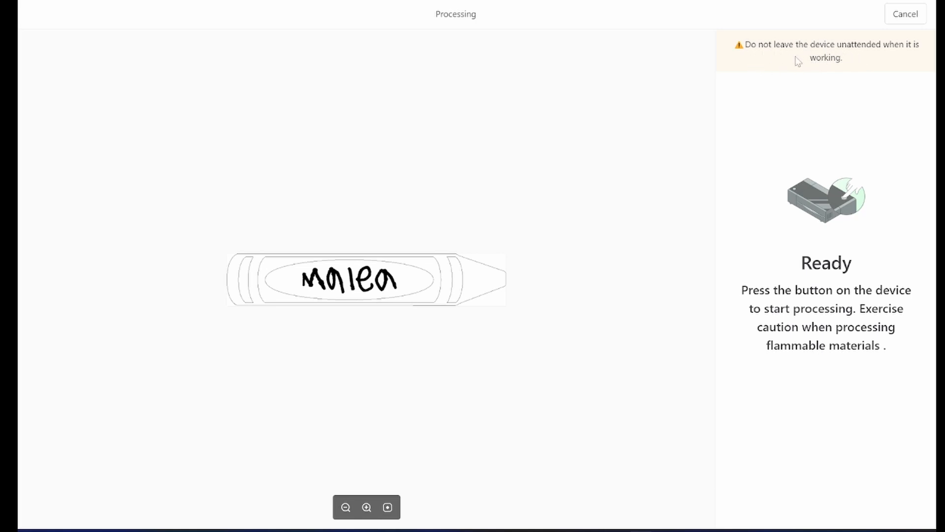
{"action": "mouse_move", "coordinate": [809, 61]}
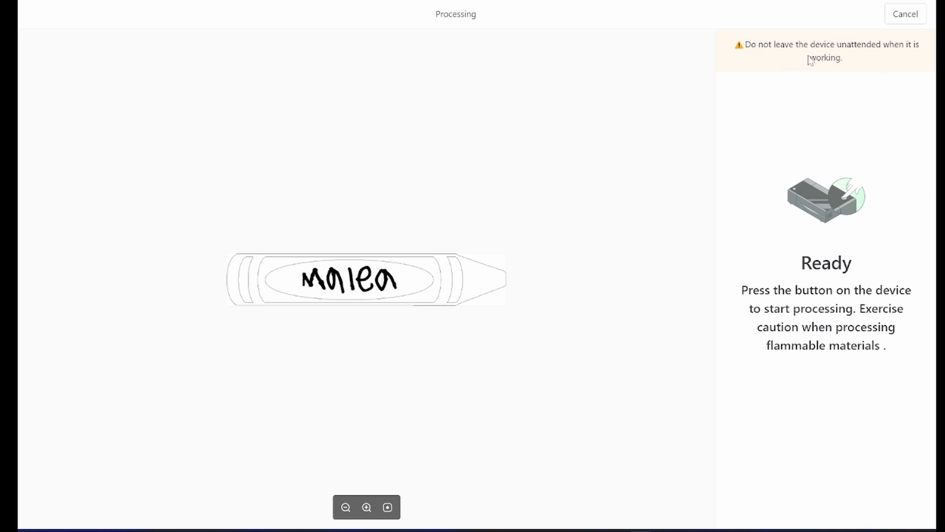
{"action": "mouse_move", "coordinate": [796, 128]}
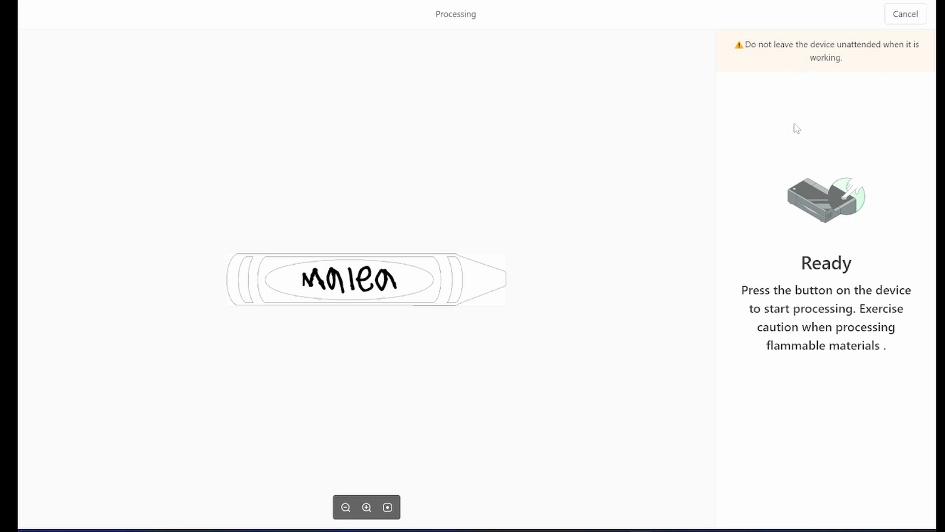
{"action": "mouse_move", "coordinate": [516, 292]}
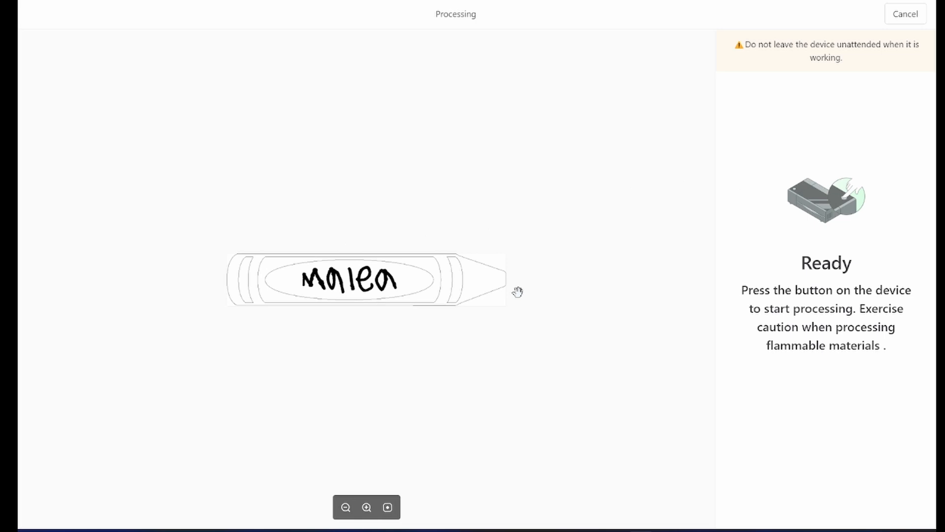
{"action": "mouse_move", "coordinate": [178, 218]}
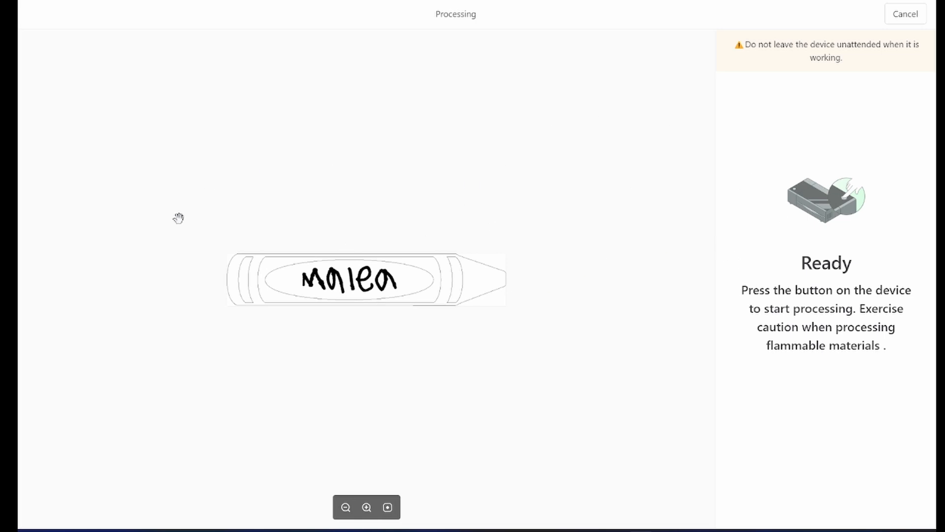
{"action": "mouse_move", "coordinate": [348, 272]}
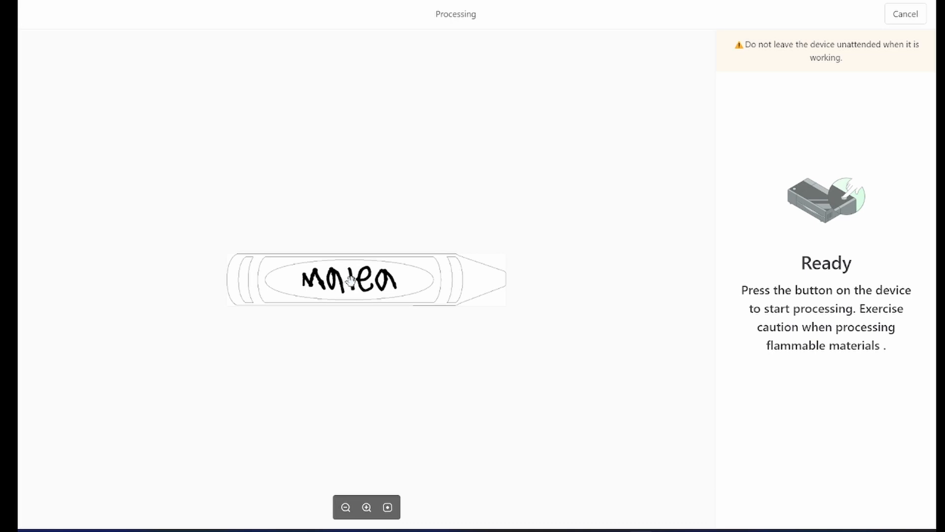
{"action": "mouse_move", "coordinate": [350, 271]}
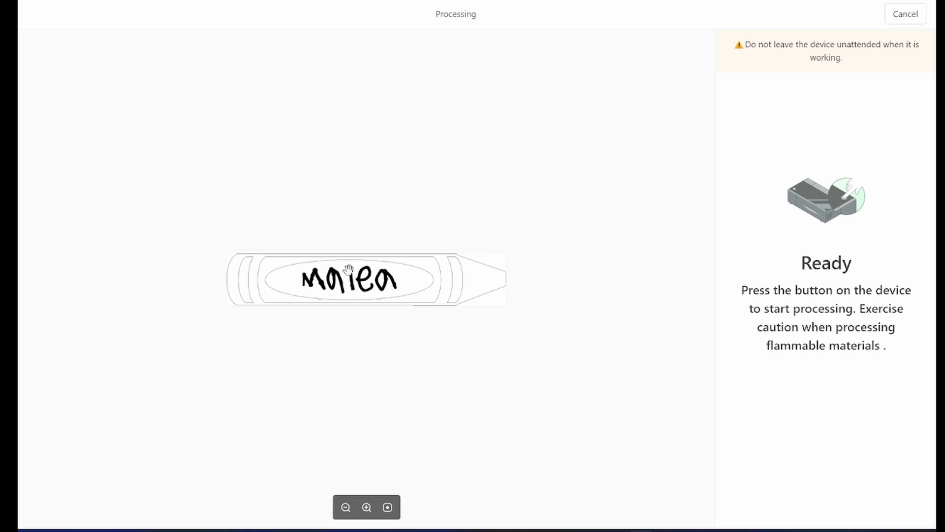
{"action": "mouse_move", "coordinate": [194, 238]}
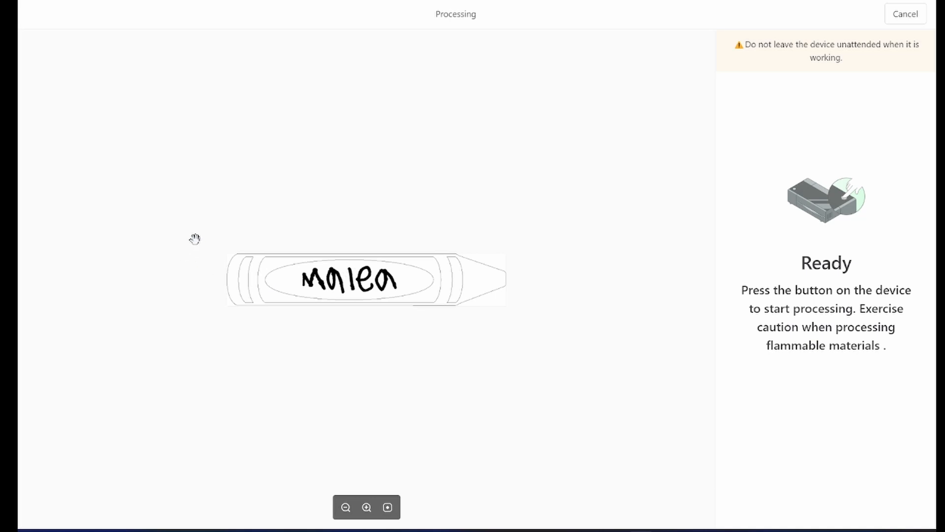
{"action": "mouse_move", "coordinate": [534, 300]}
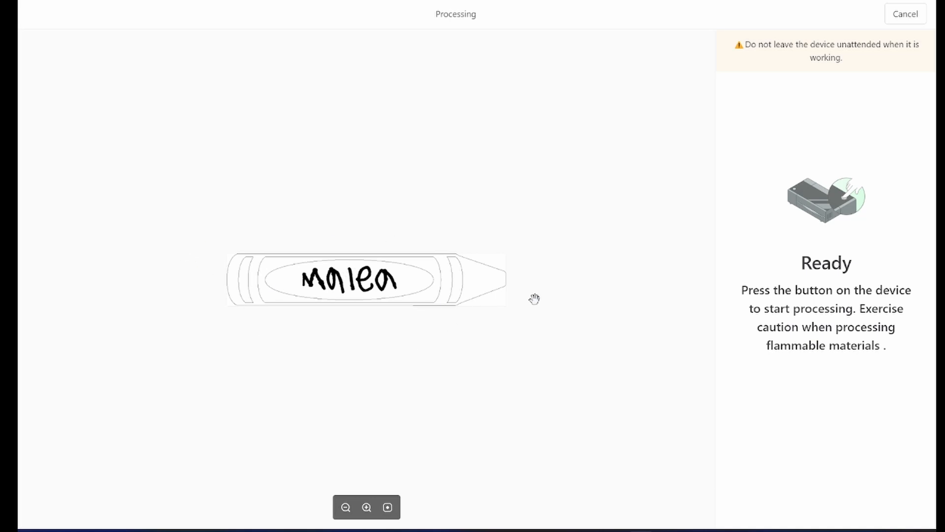